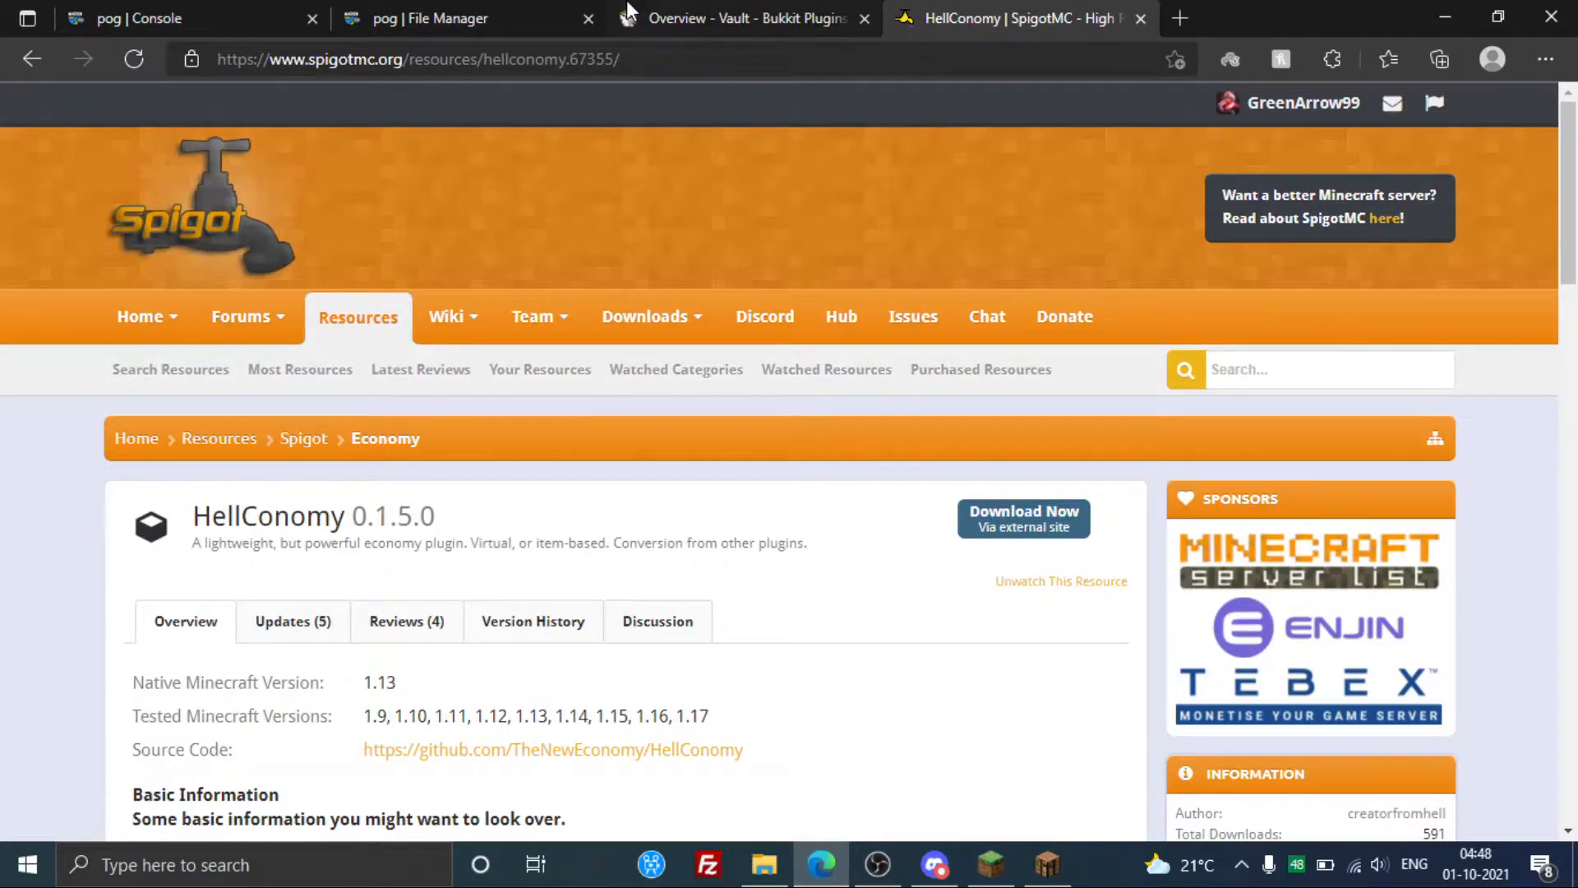
- Review the Vault and HellConomy plugin pages, then close both download tabs
click(745, 18)
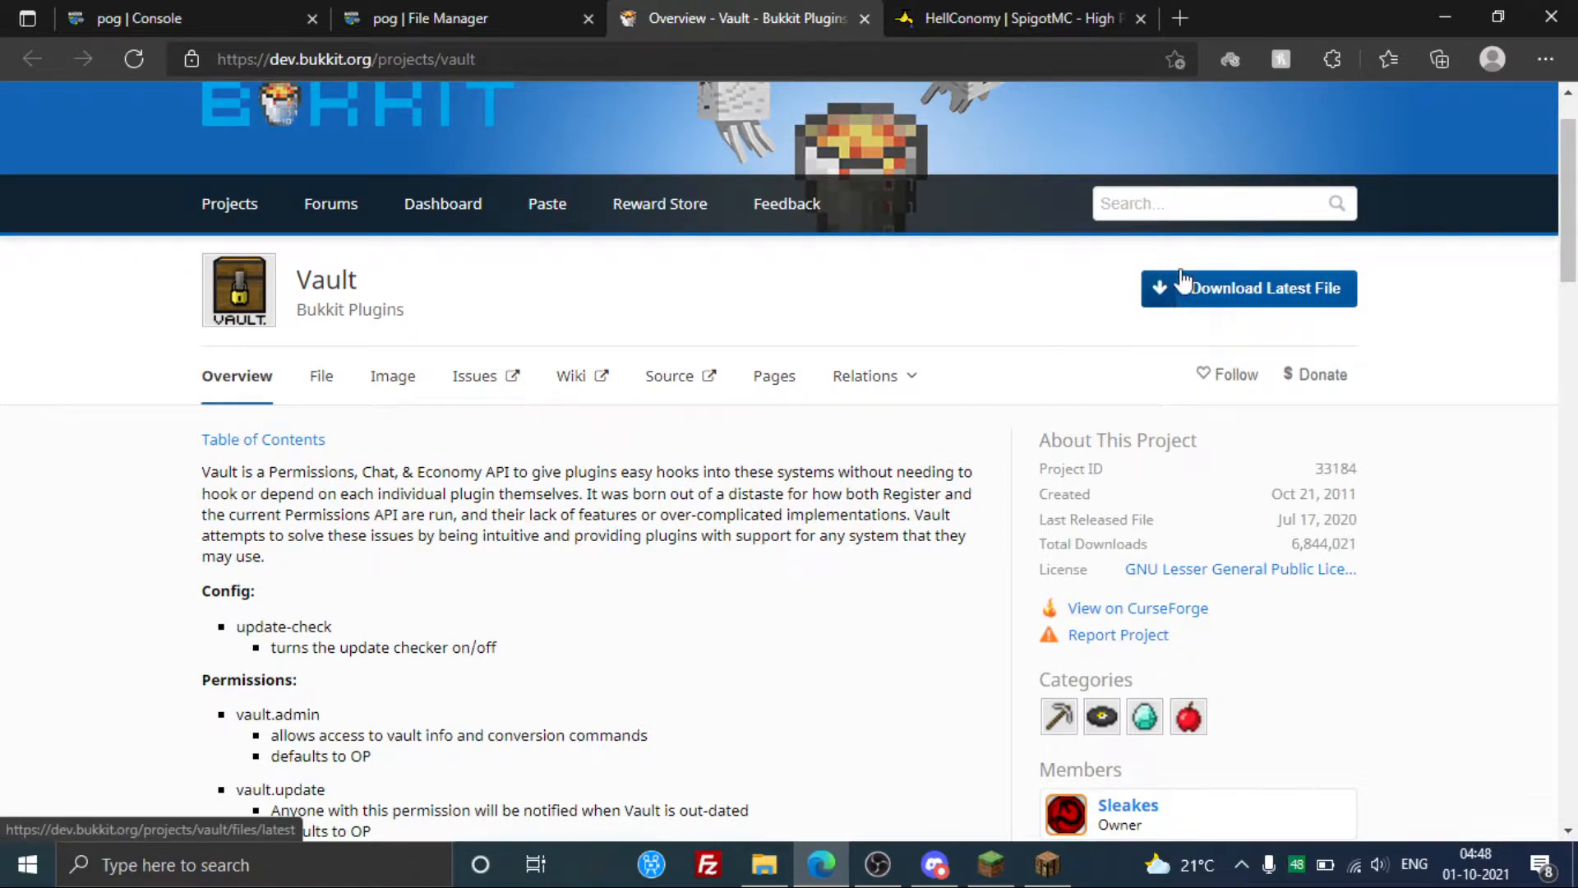
click(1006, 18)
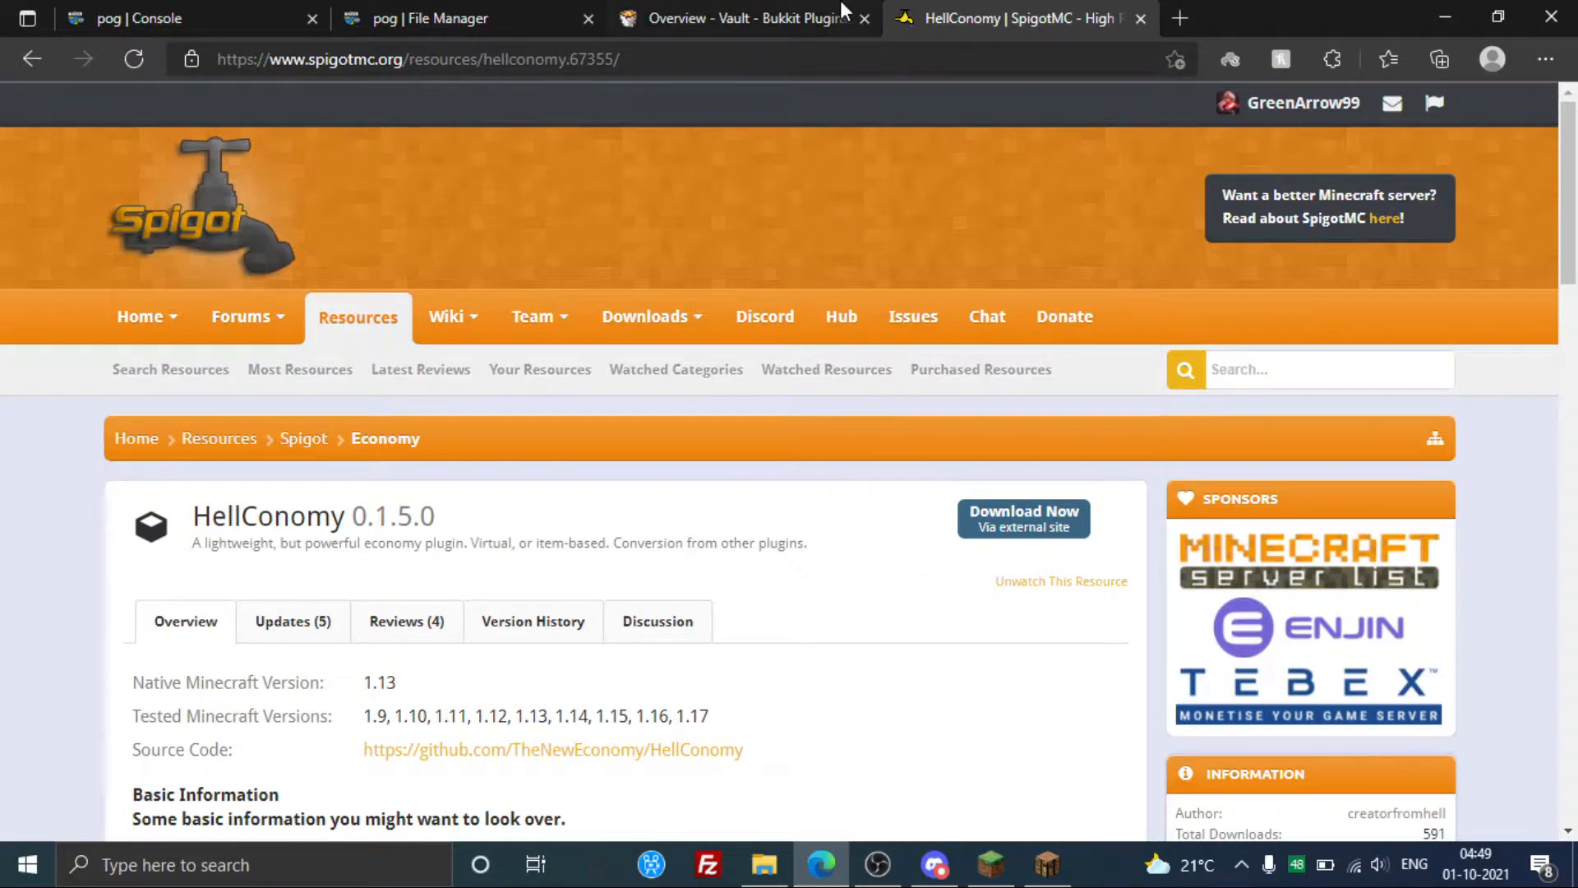
click(742, 19)
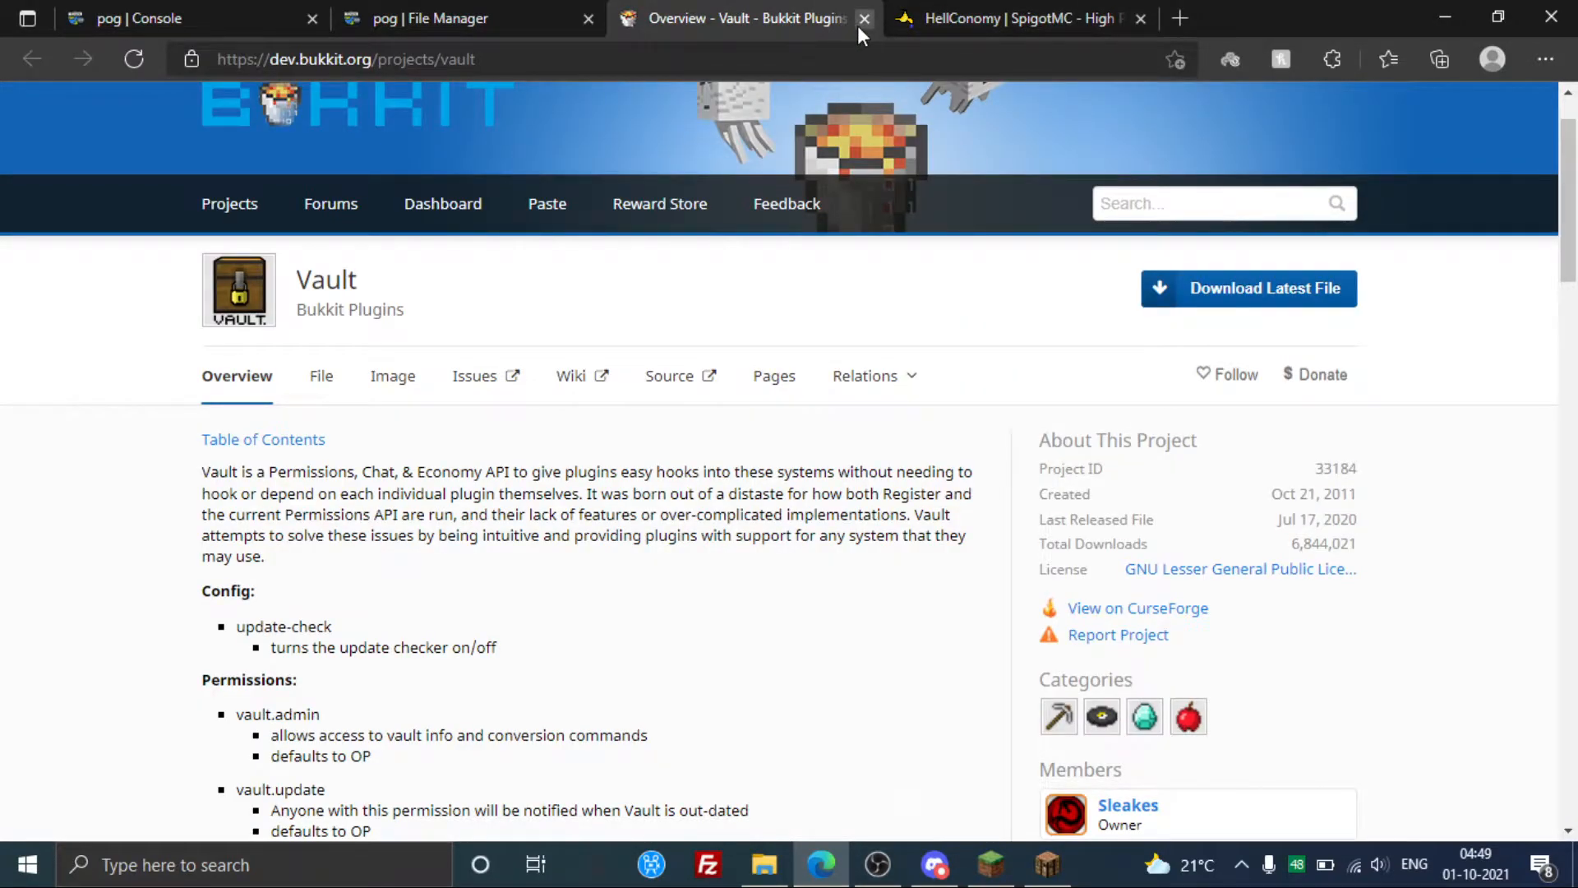
click(864, 18)
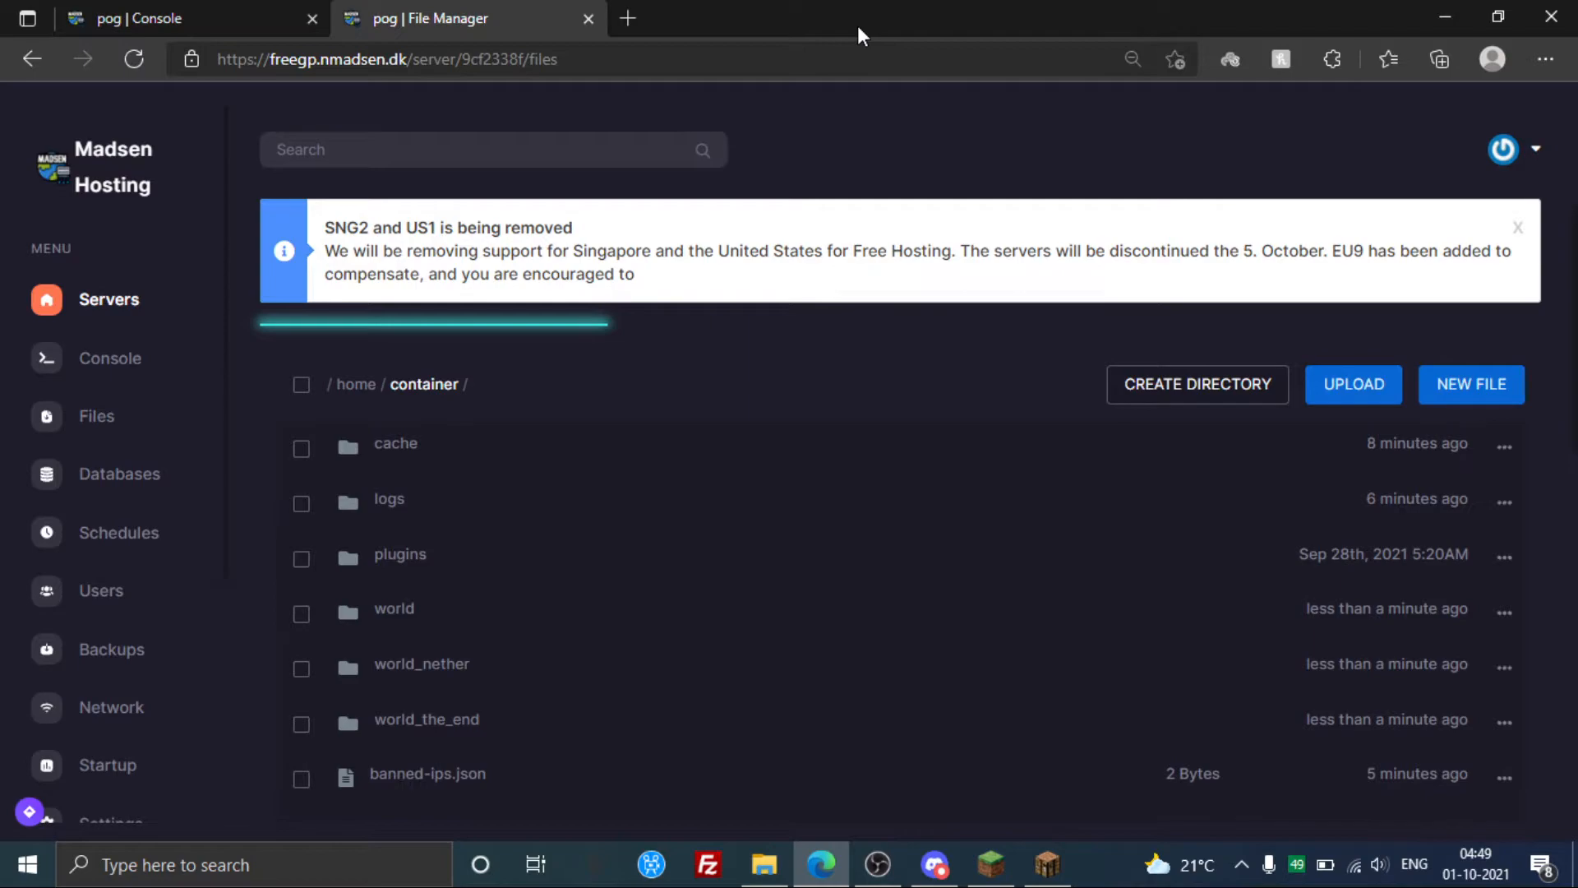
- Confirm HellConomy.jar and Vault (1).jar are in the plugins folder, then view the console
click(151, 18)
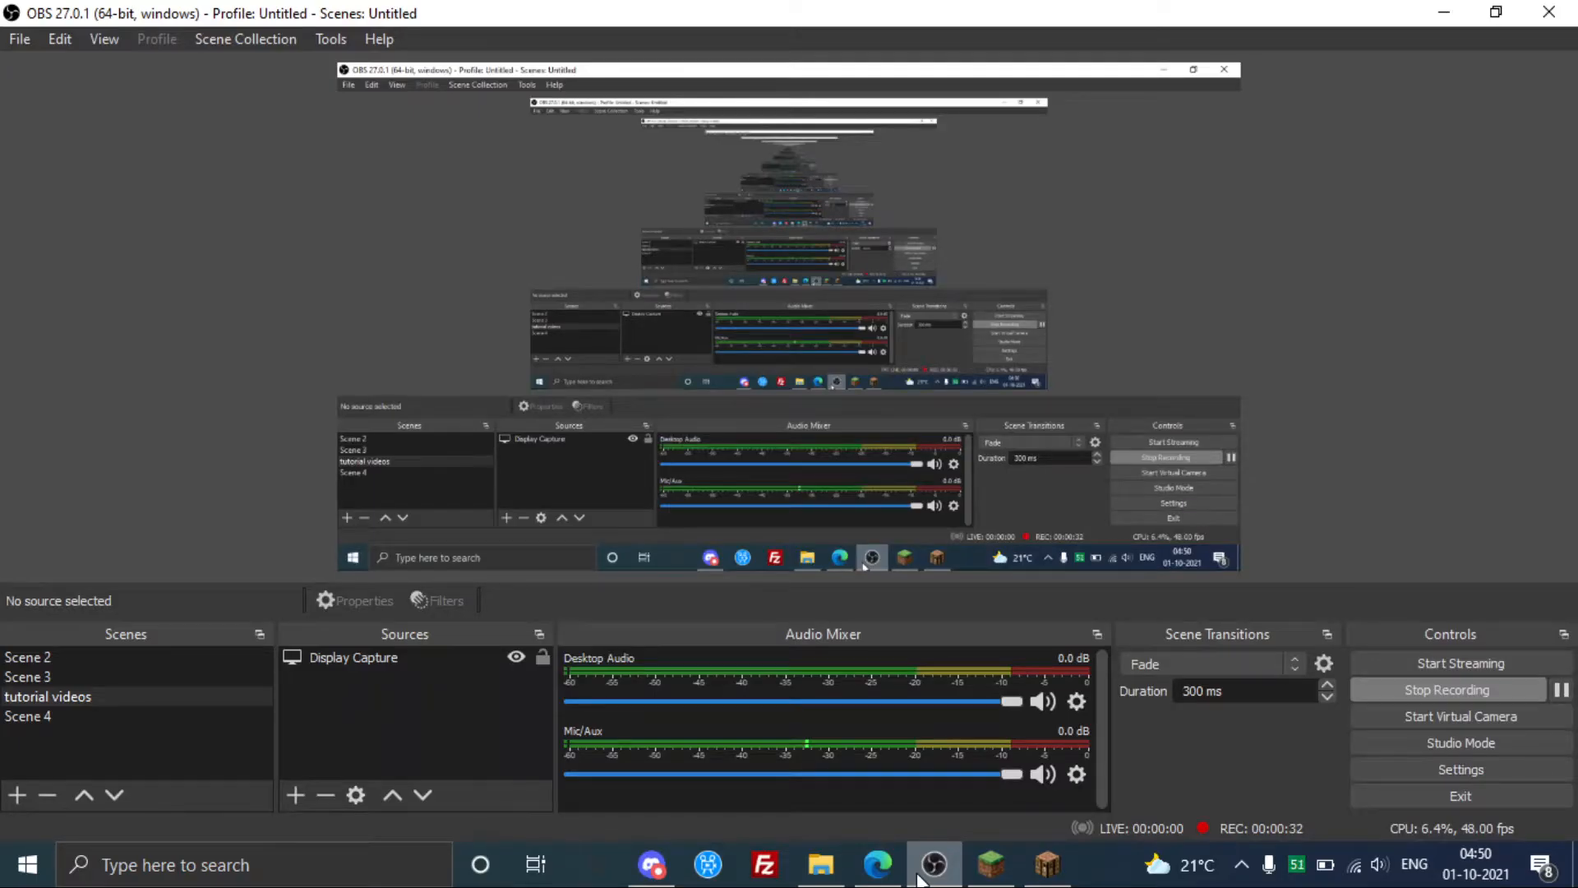
click(878, 864)
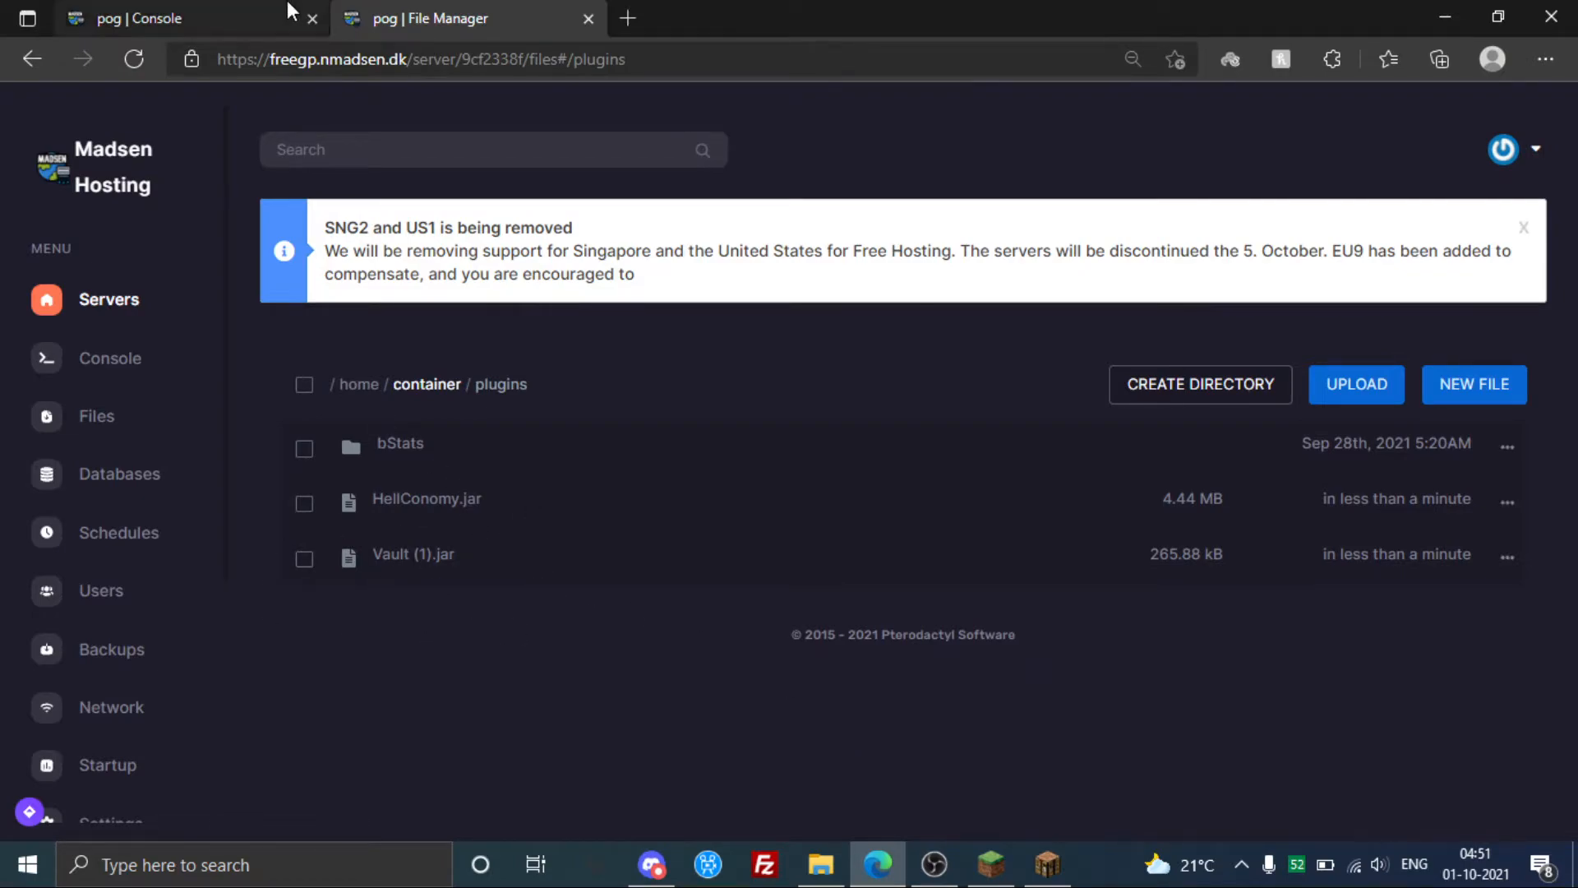
click(151, 18)
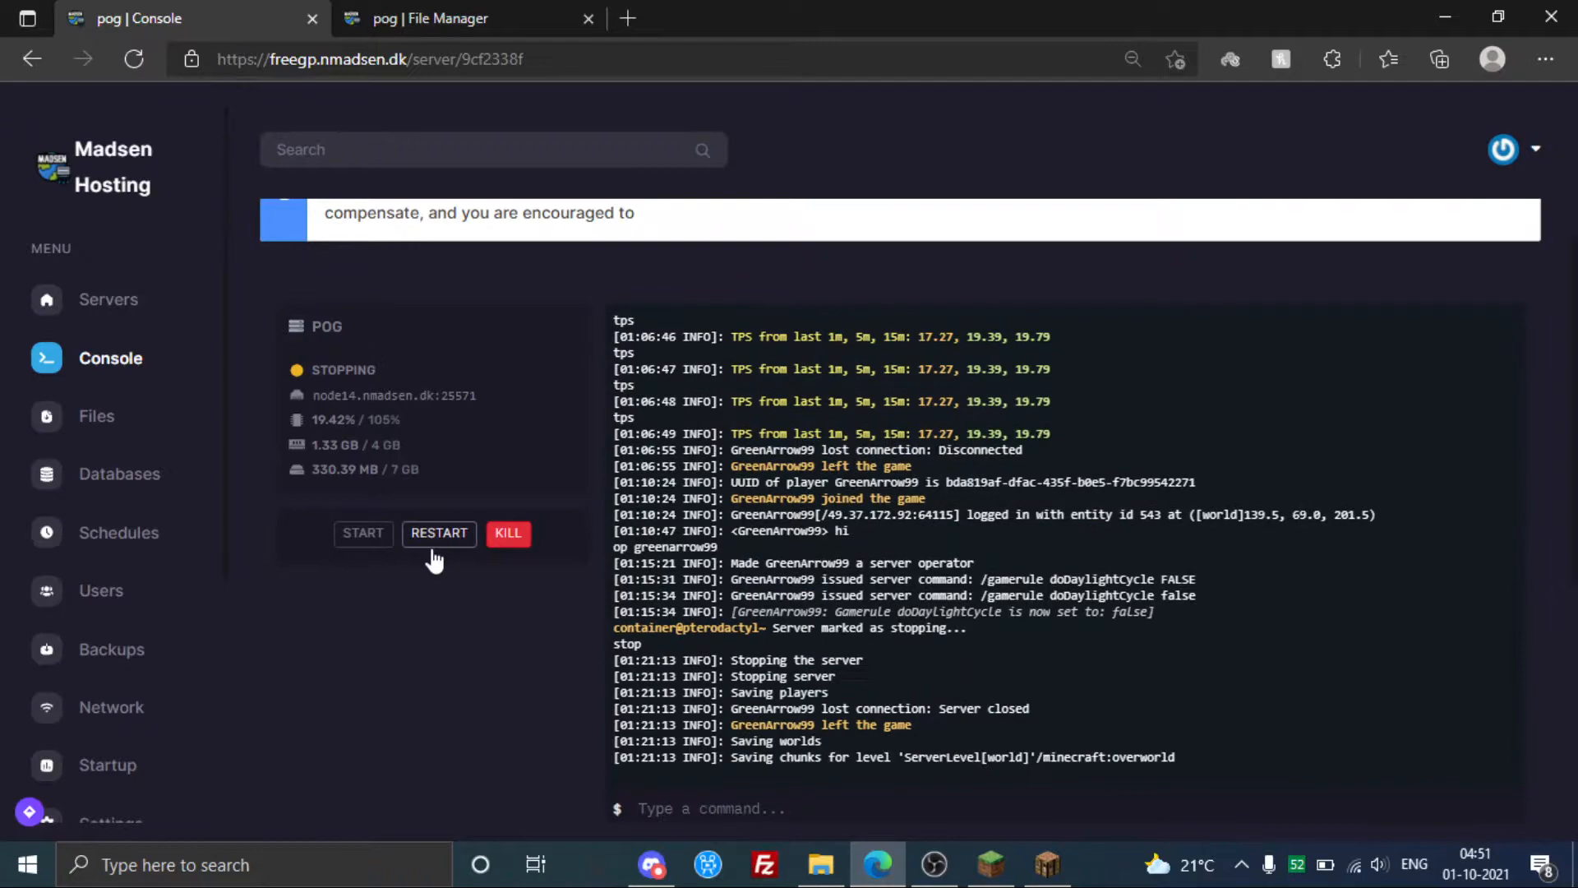
- Restart the server to load the new plugins and open in-game chat for a command
click(438, 533)
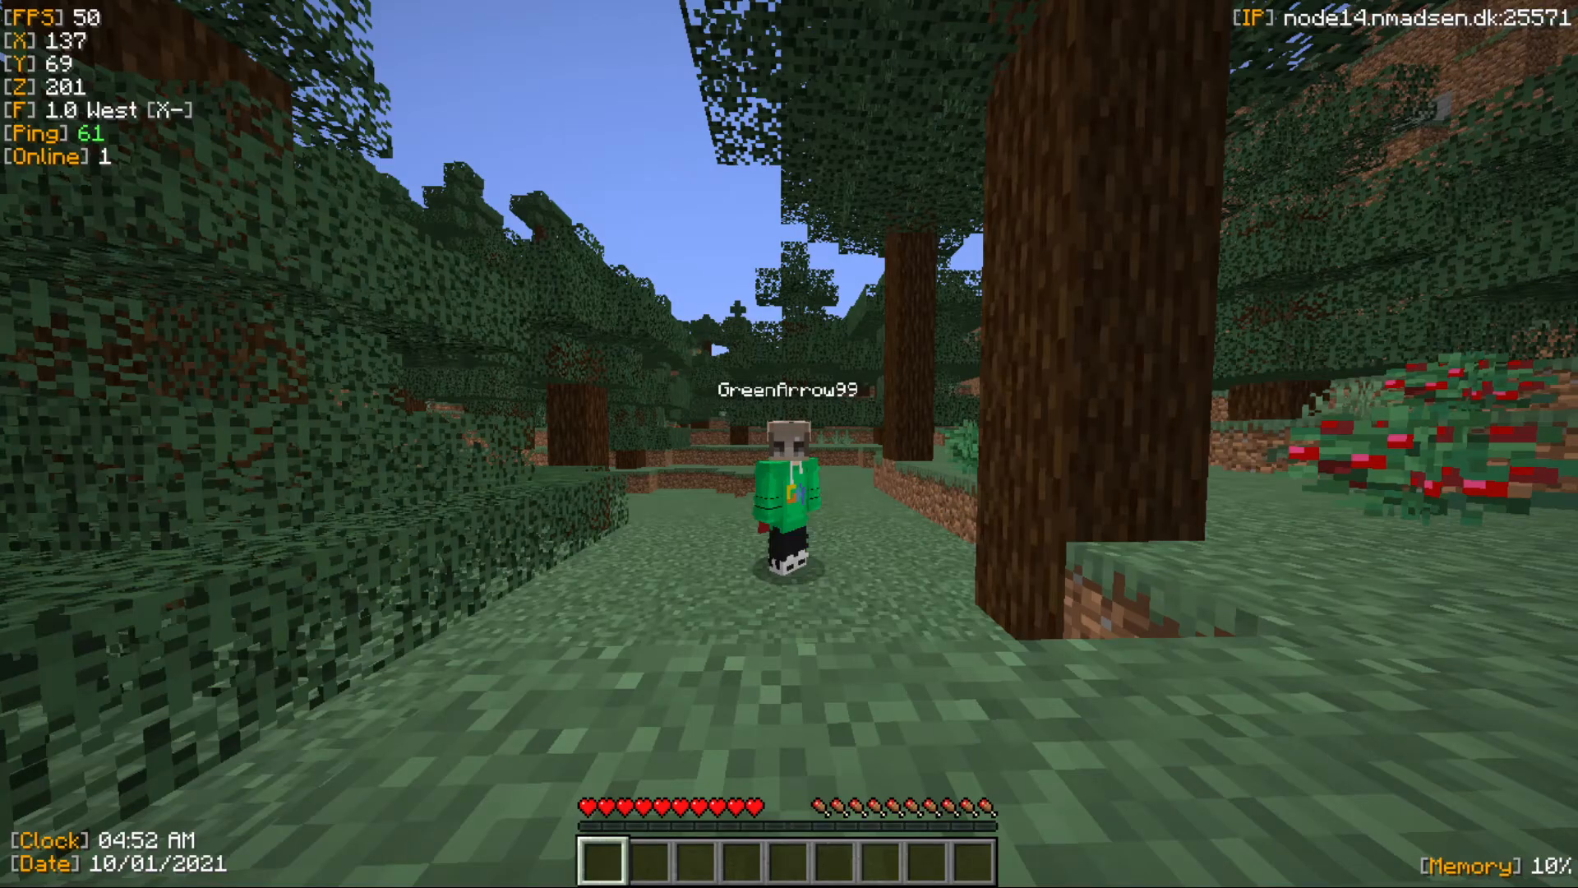
key(t)
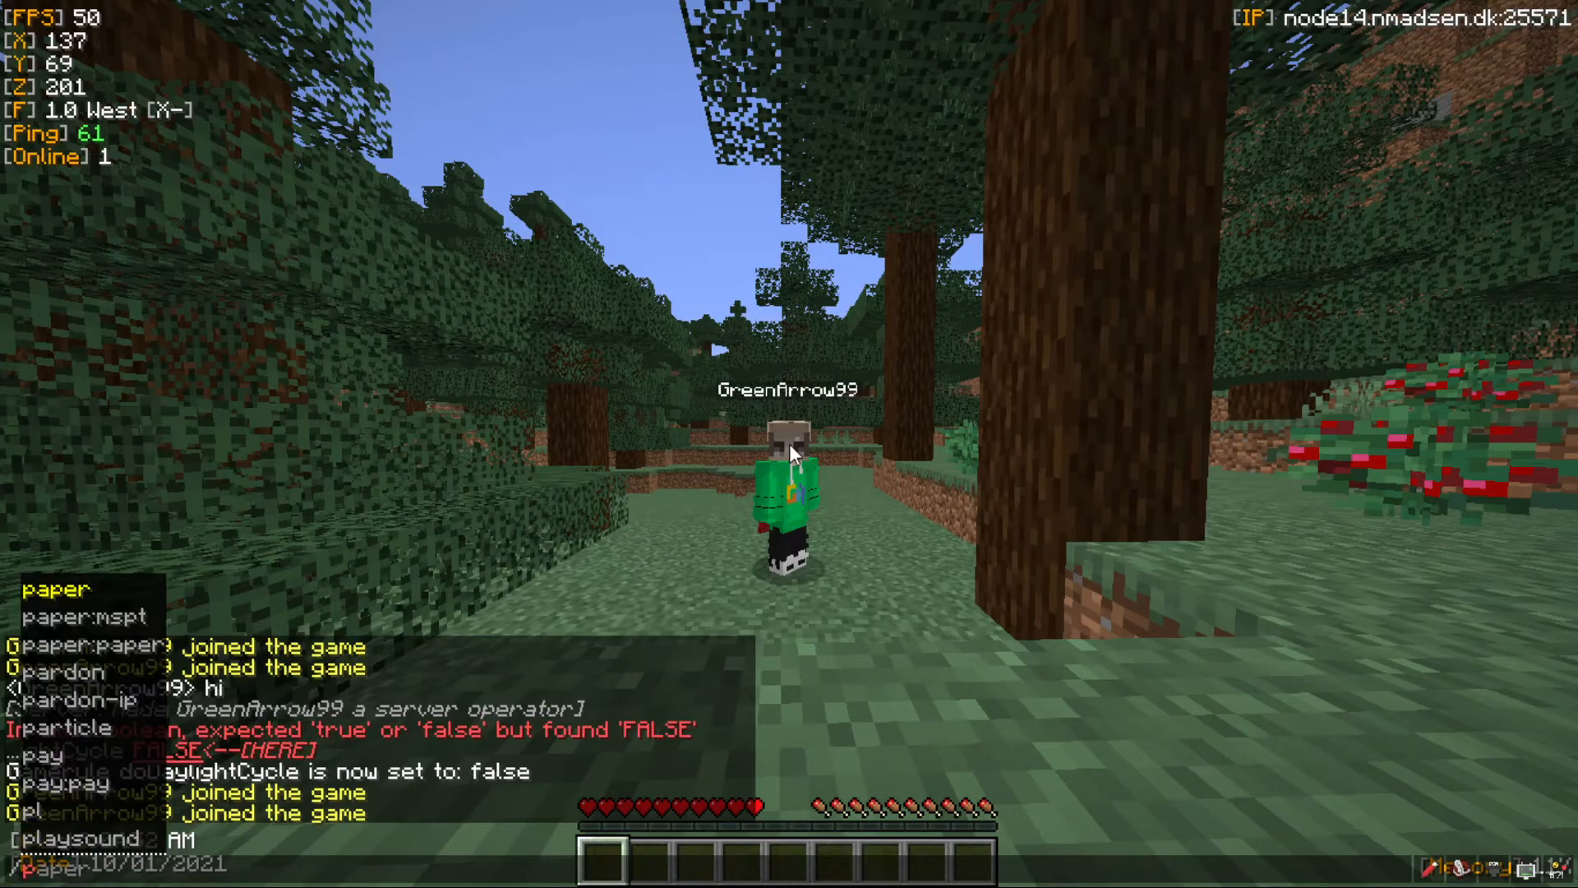